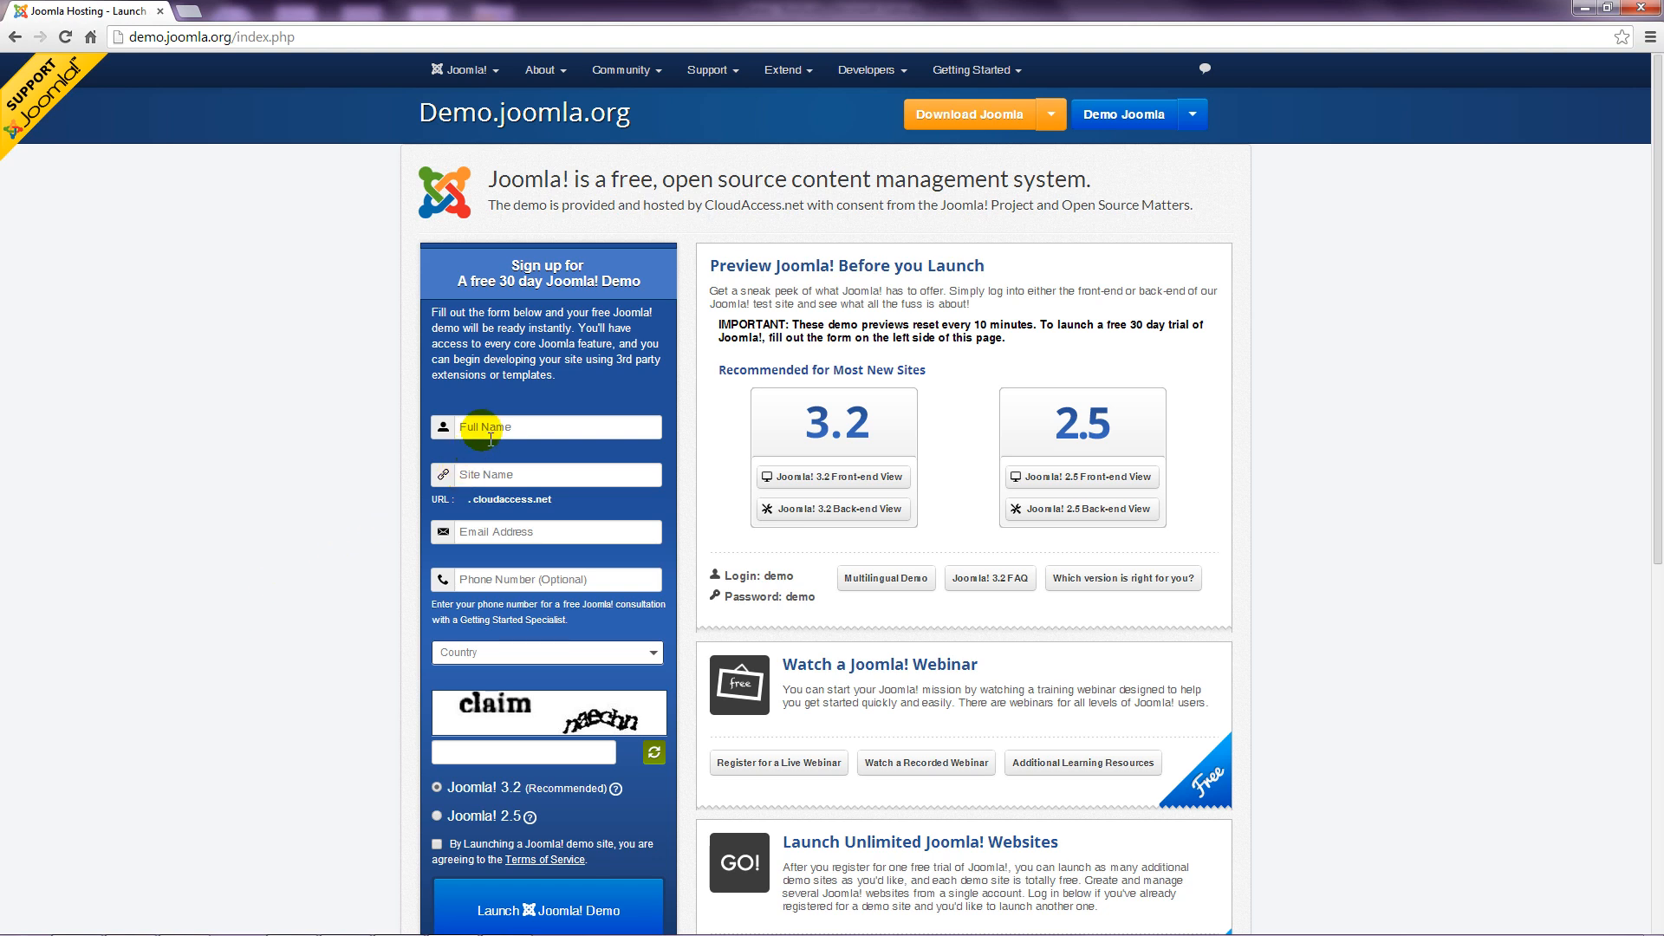
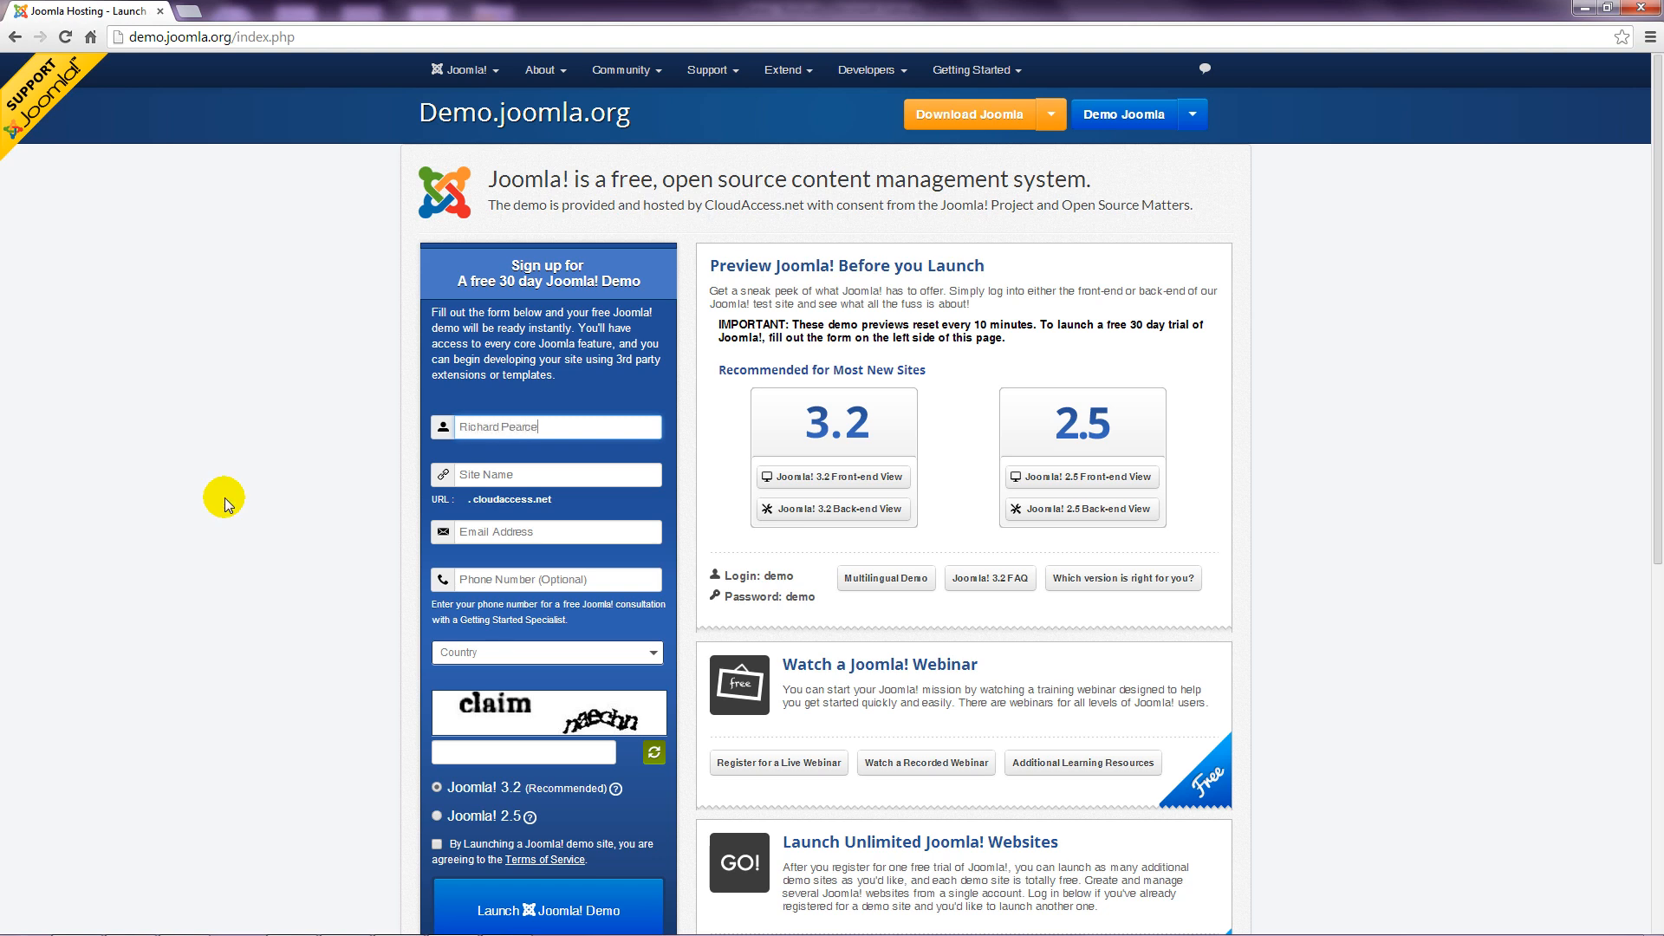
- Enter the full name 'Rich' and the site name 'road-runner' on the sign-up form
click(547, 475)
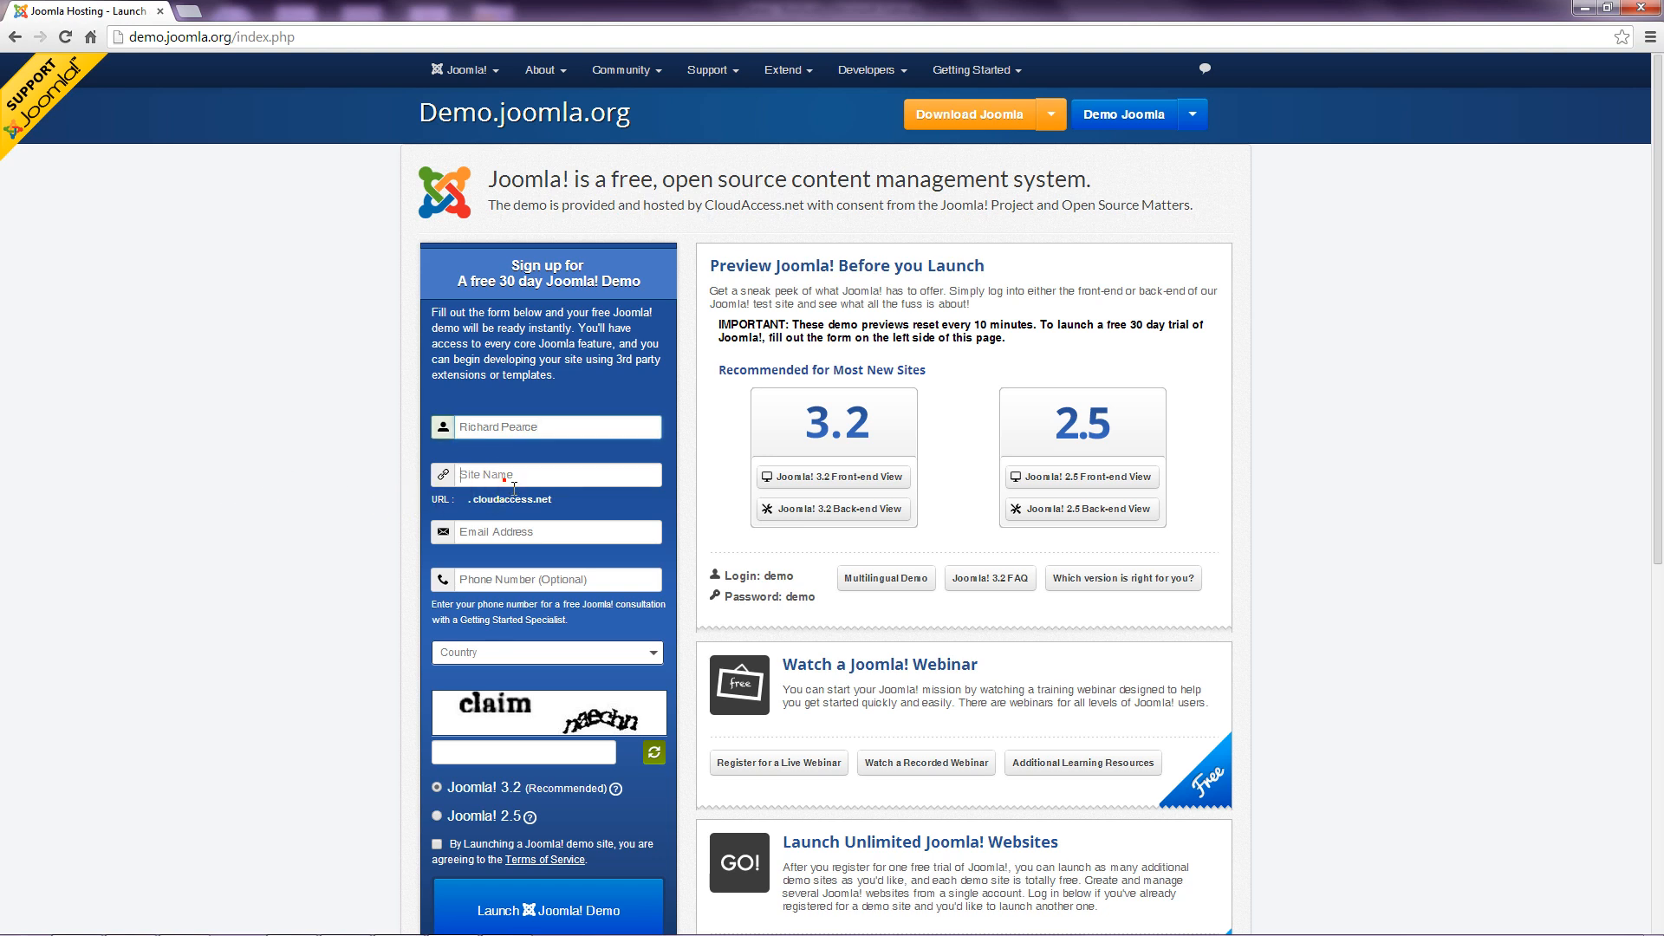
click(547, 474)
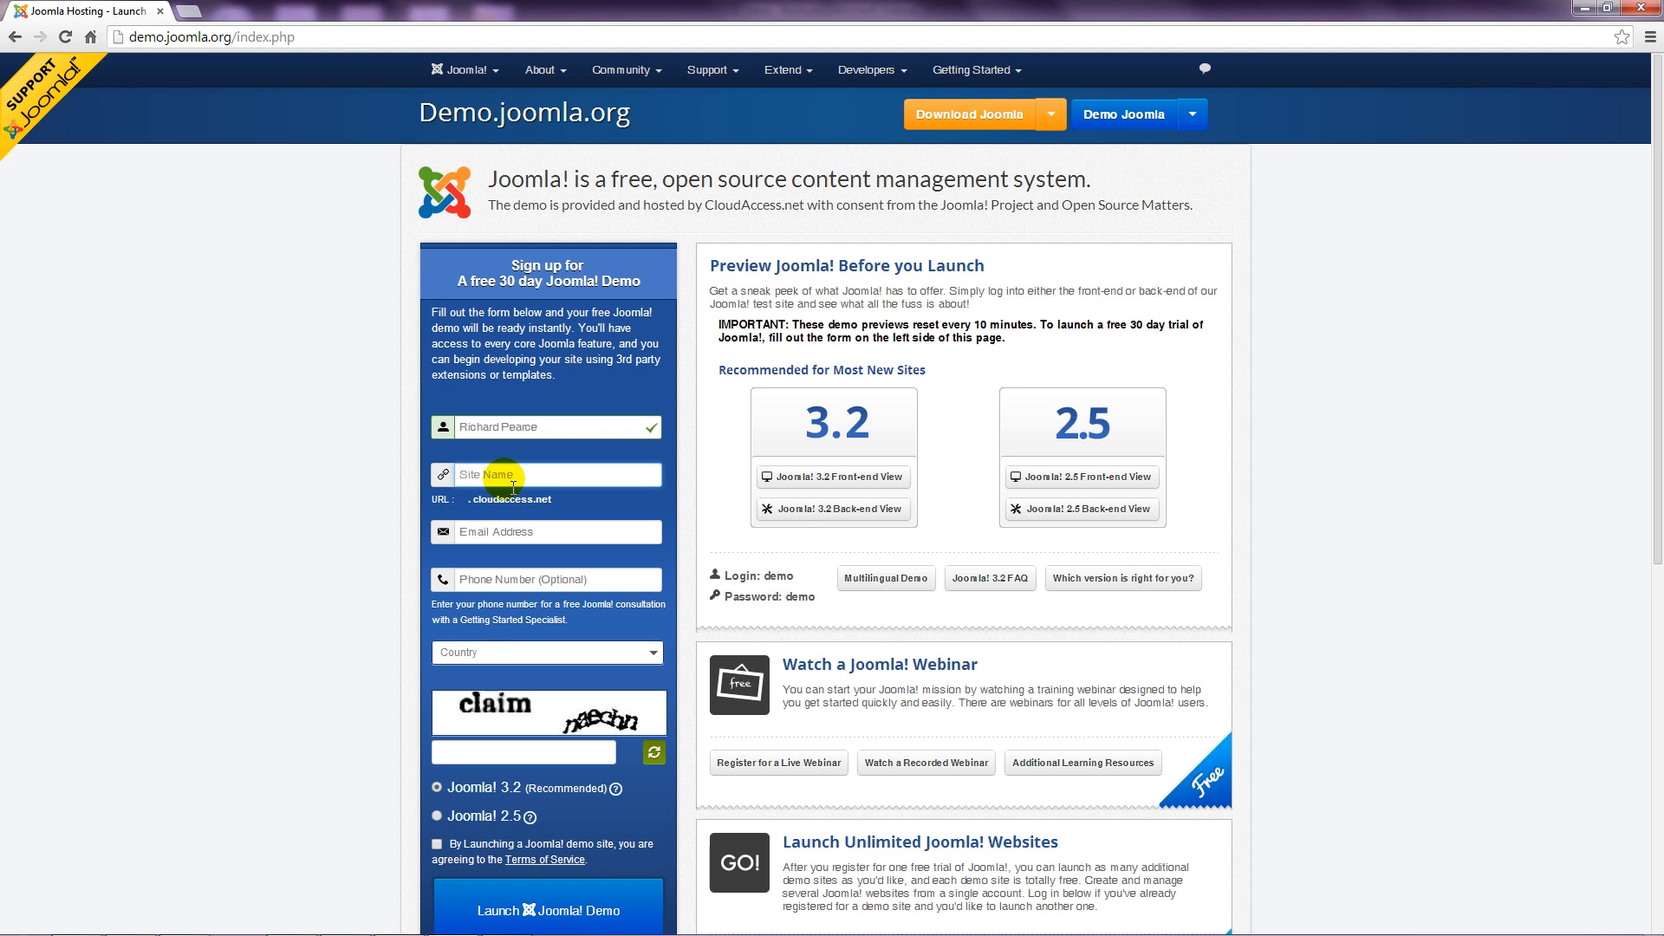
text(road-ru)
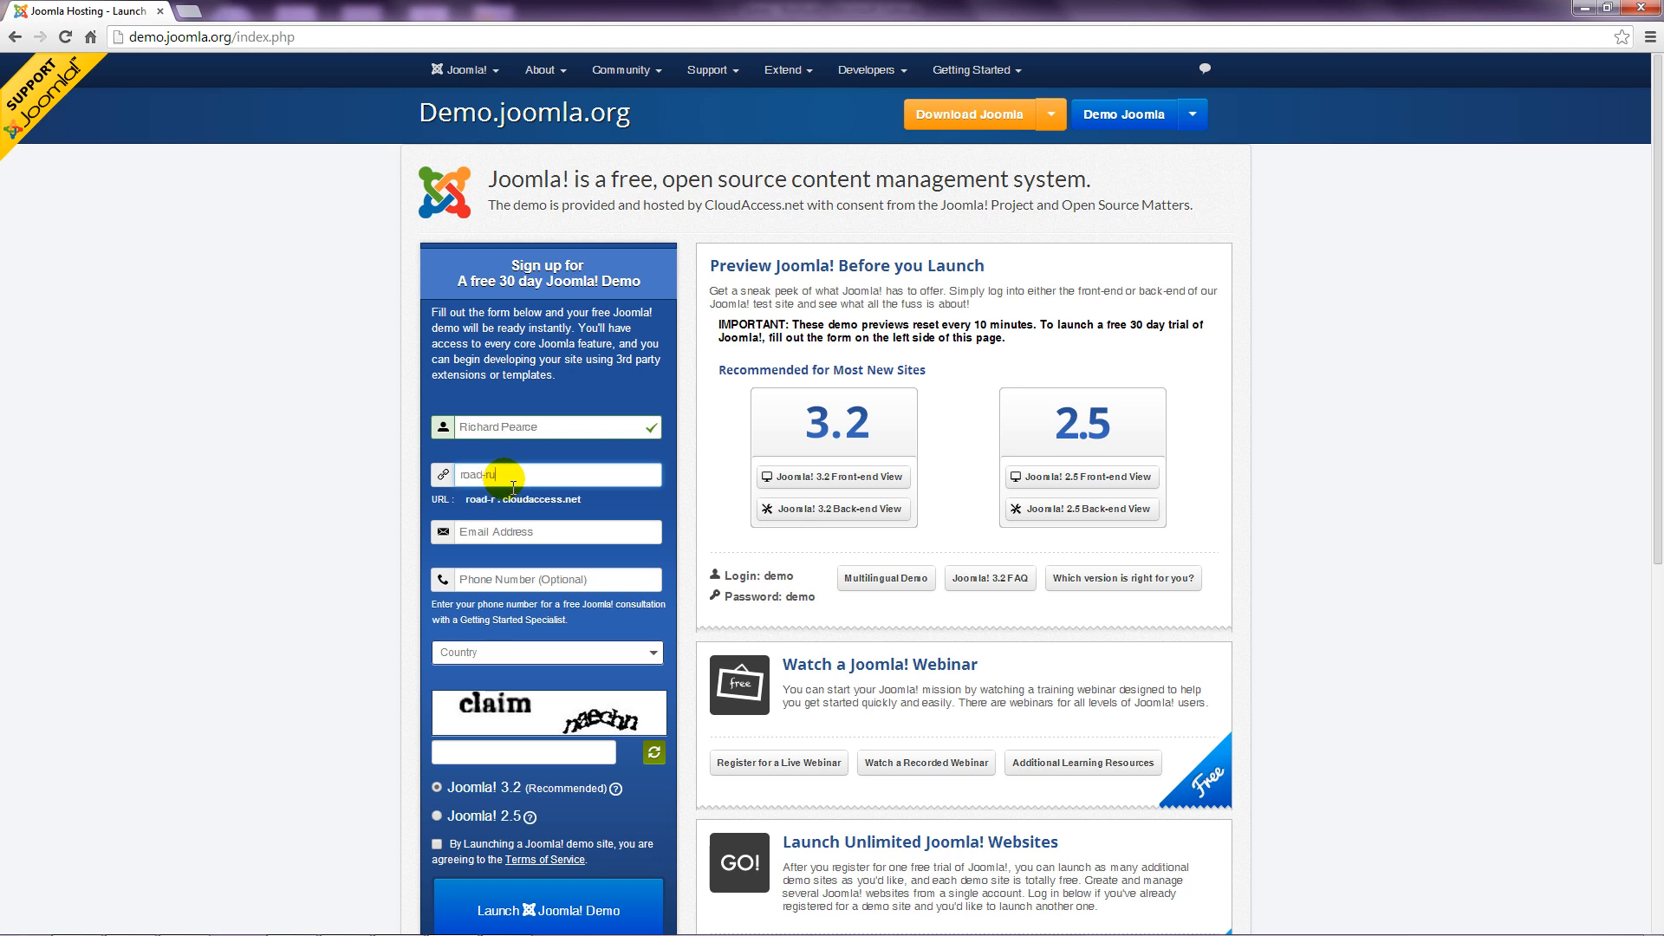
text(nner)
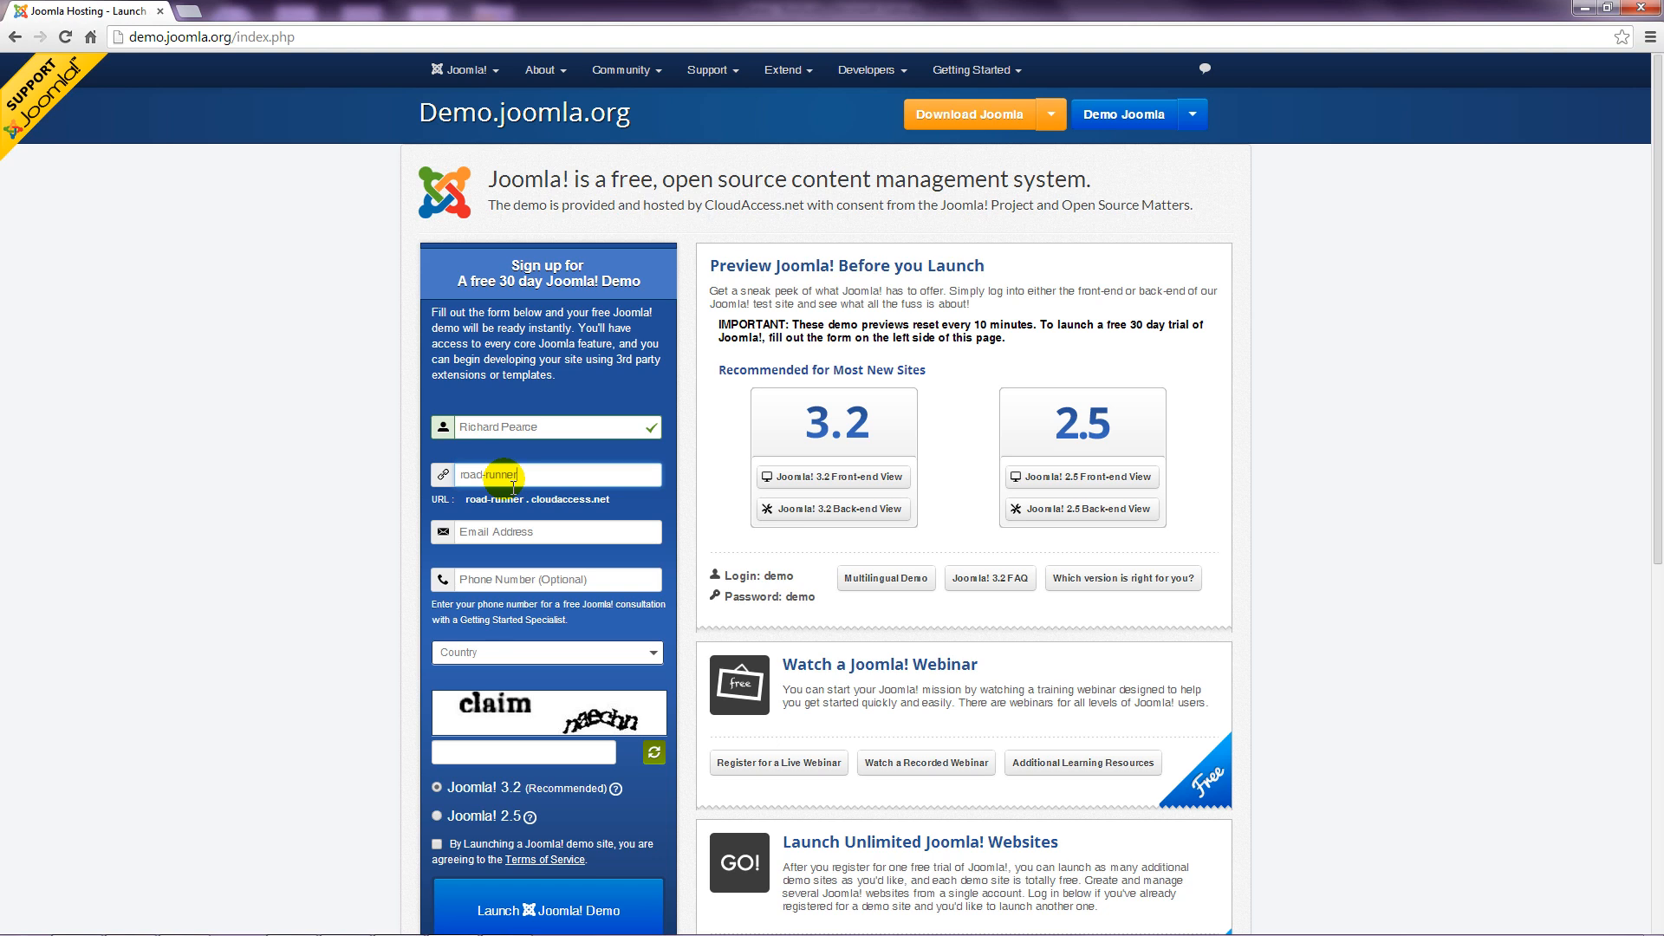
mouse_move(190, 489)
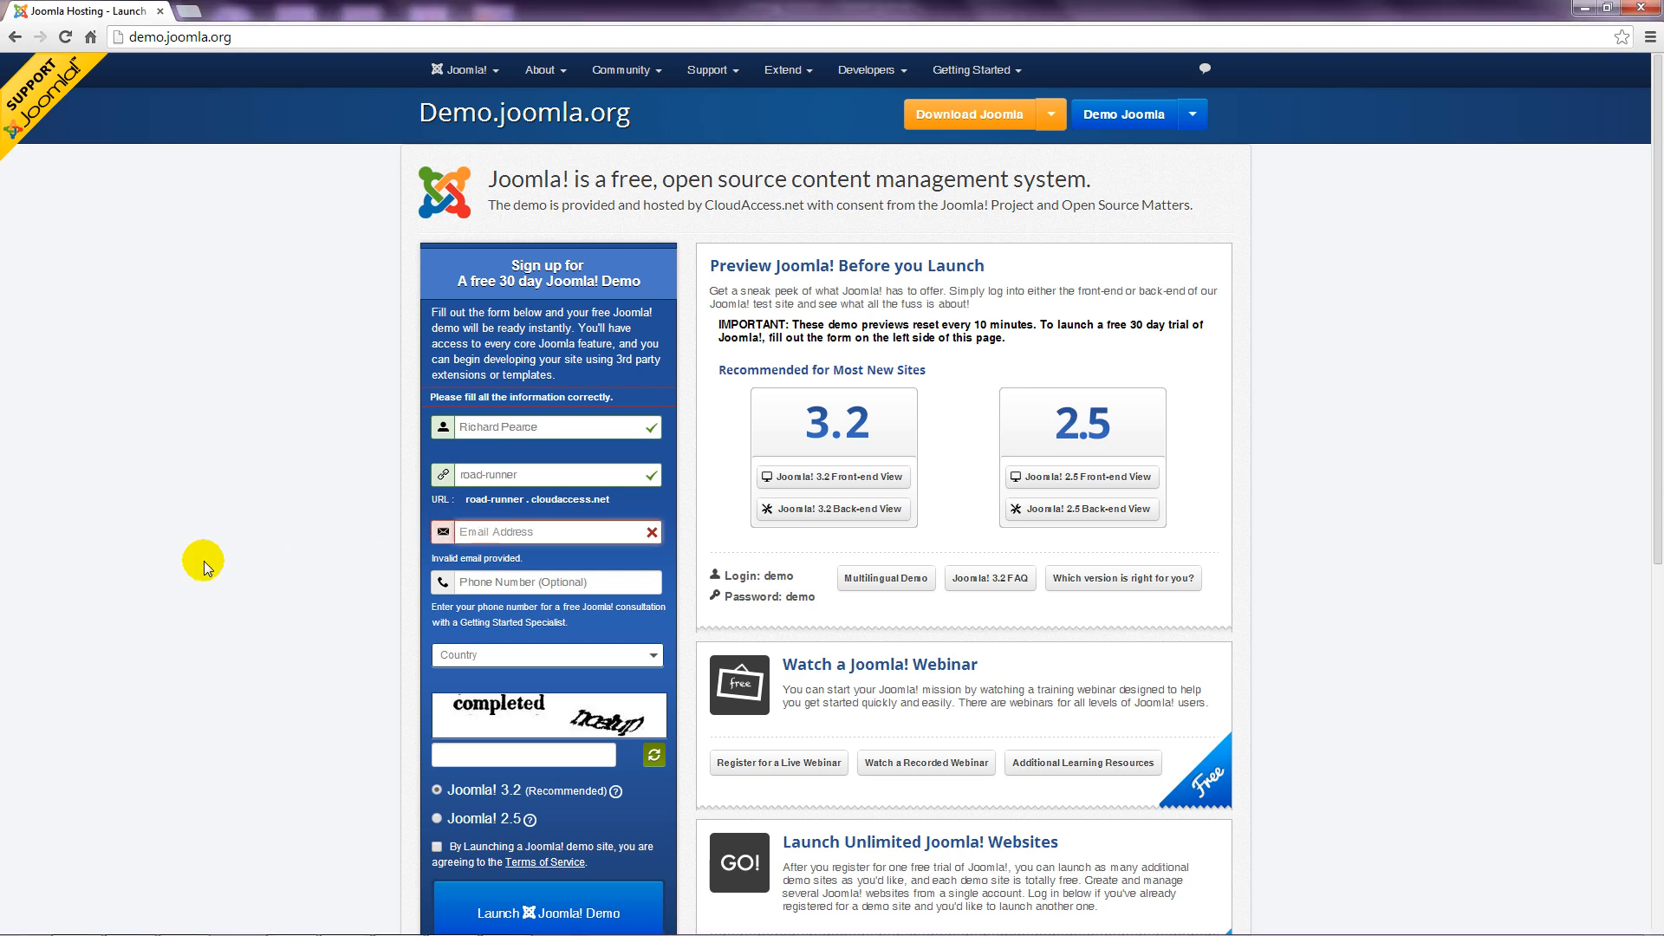
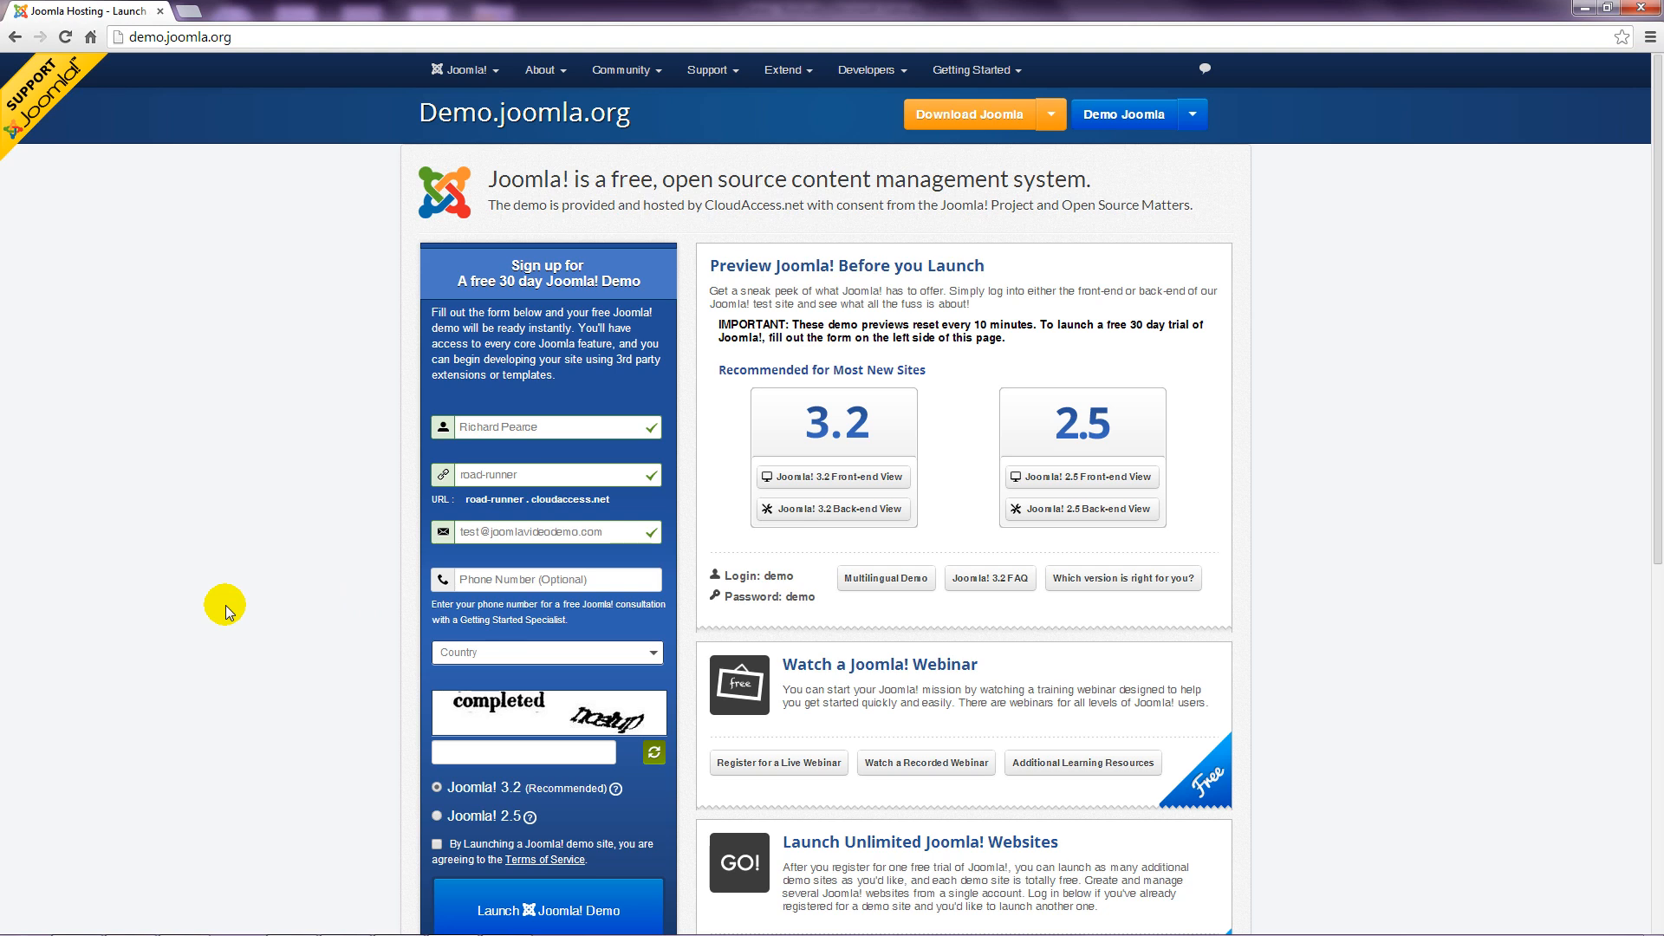
- Enter the email 'test@joomlavideodemo' and choose Australia as the country
click(547, 652)
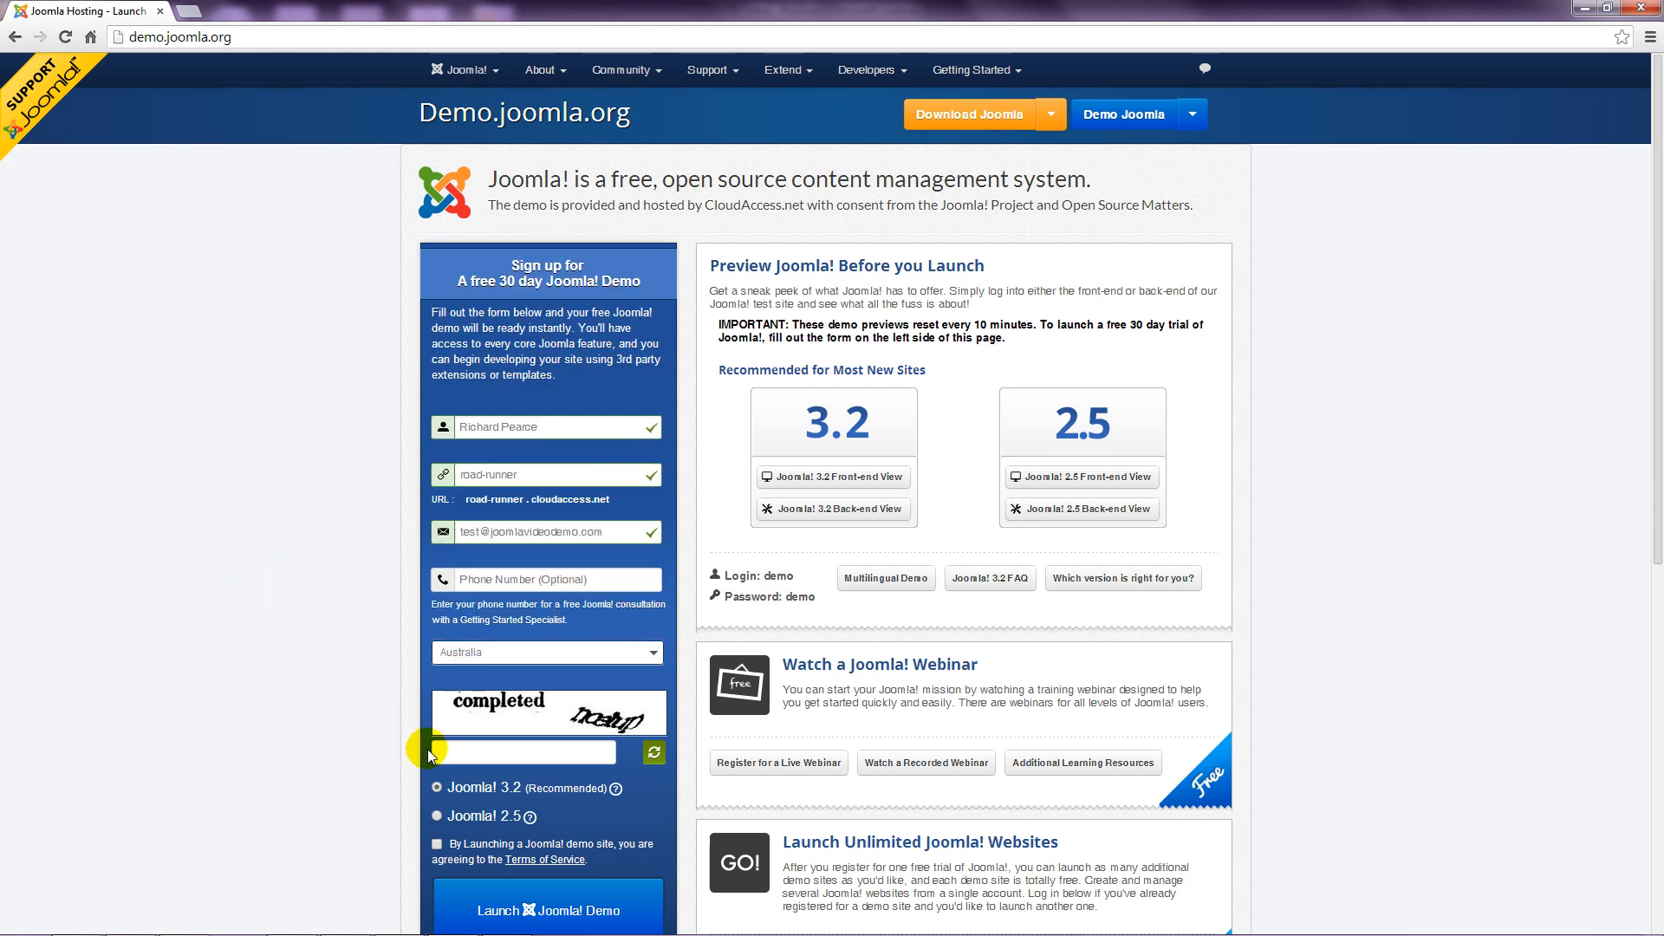
- Type the captcha answer 'completed ncatup' into the verification field
text(completed)
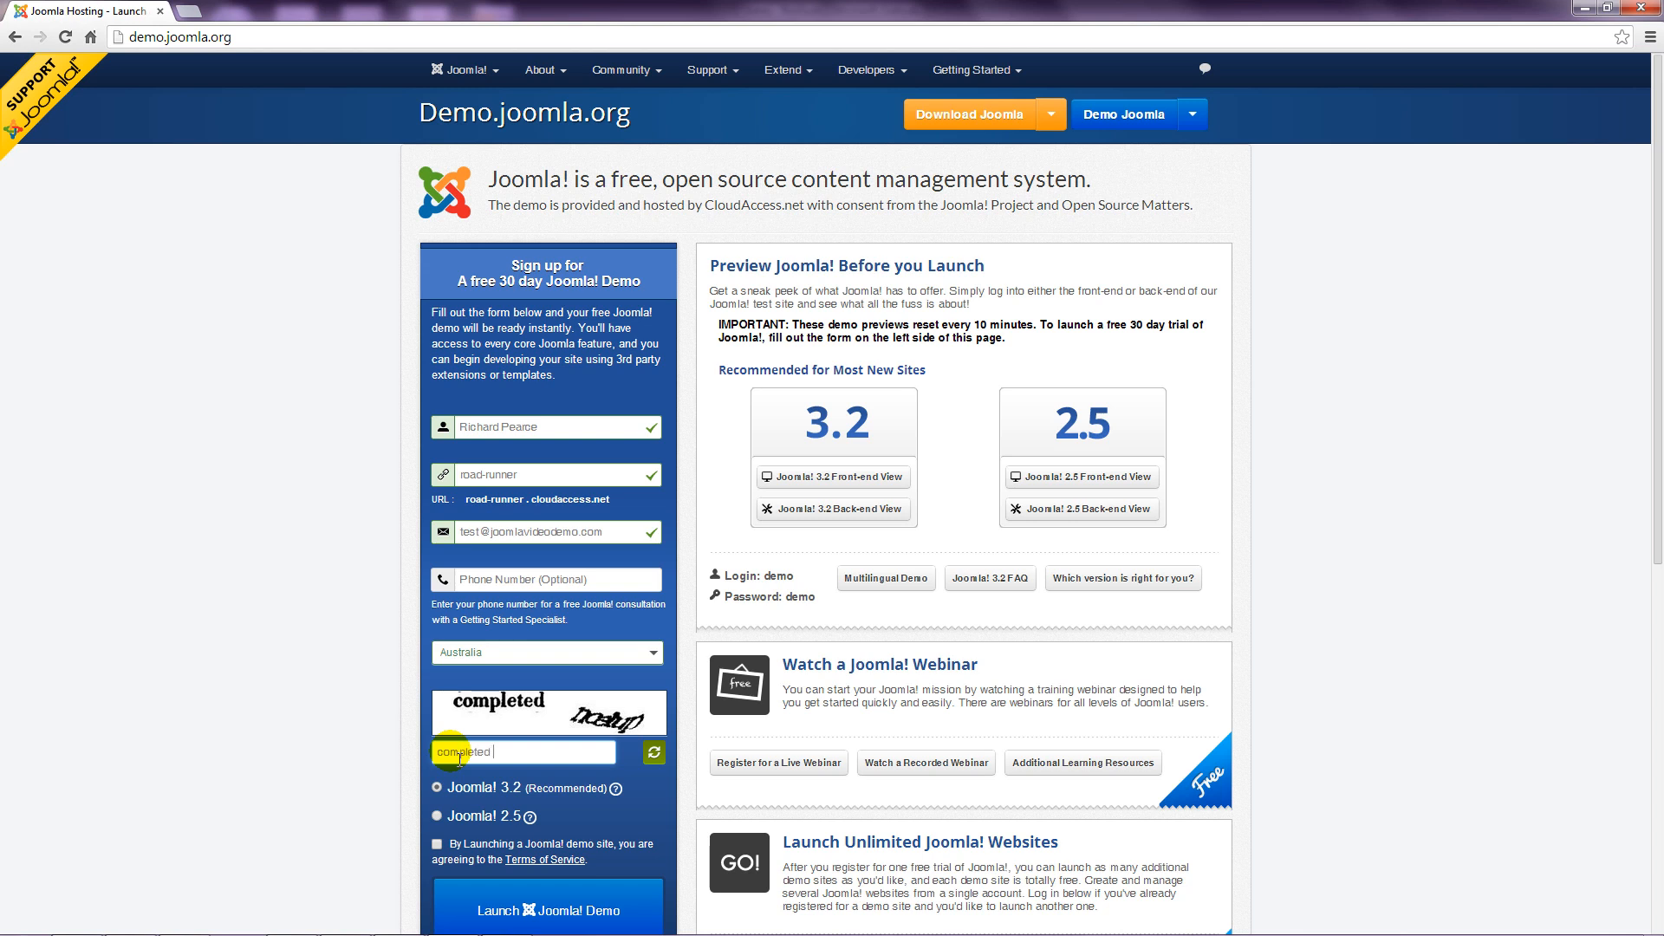
text(ncat)
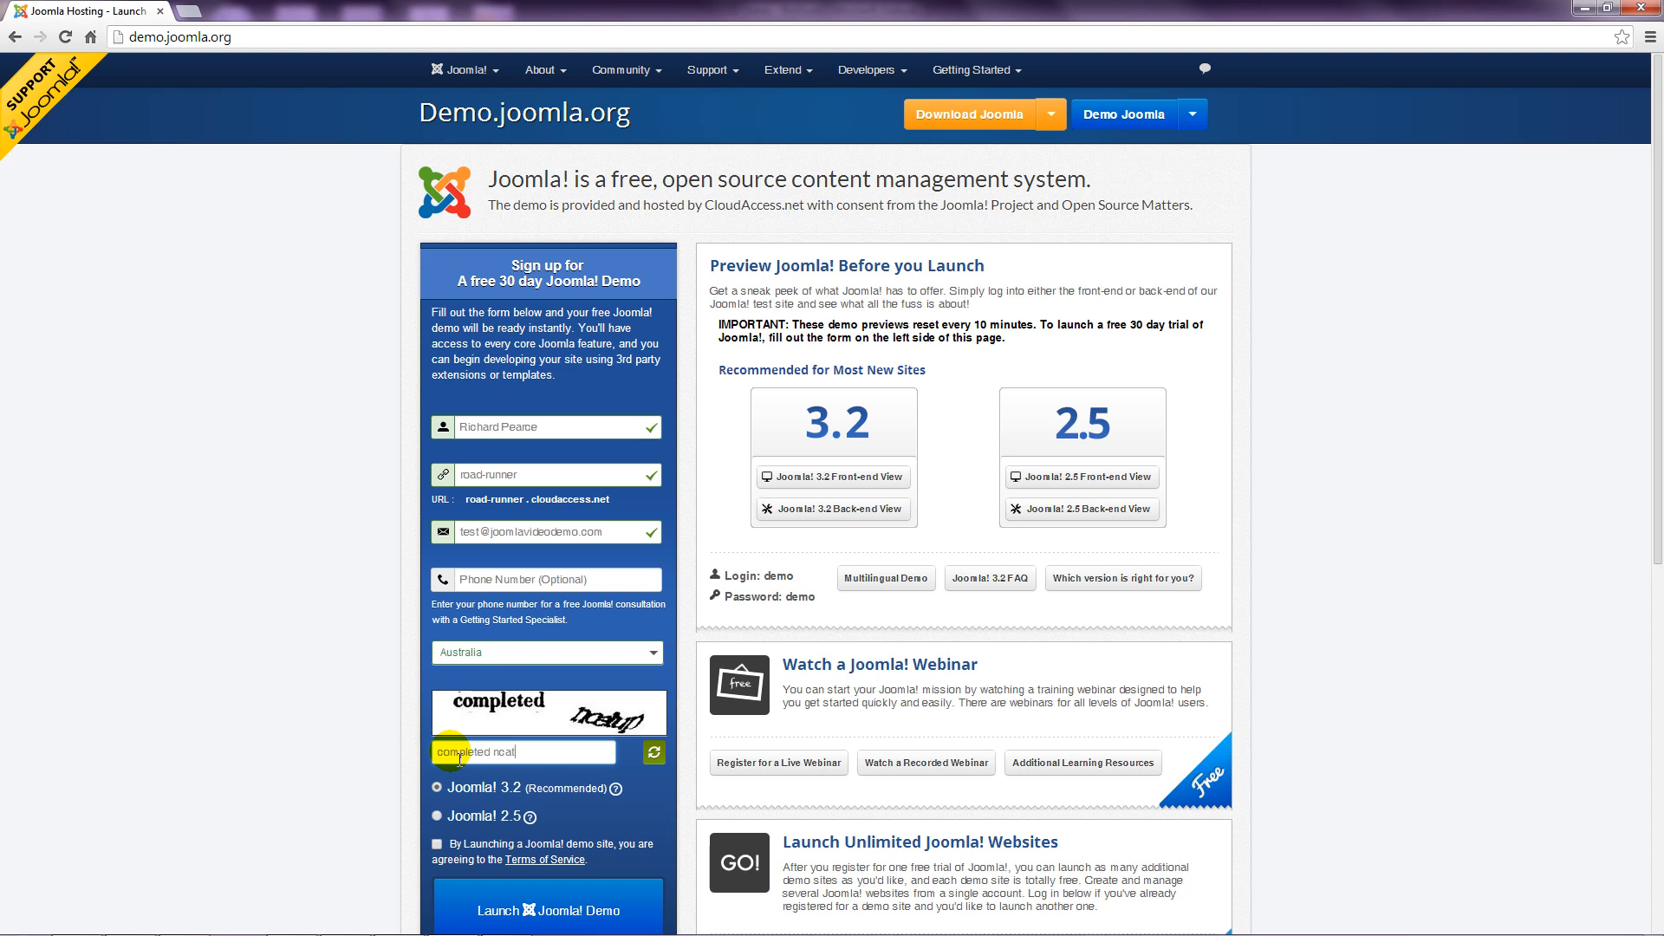
text(up)
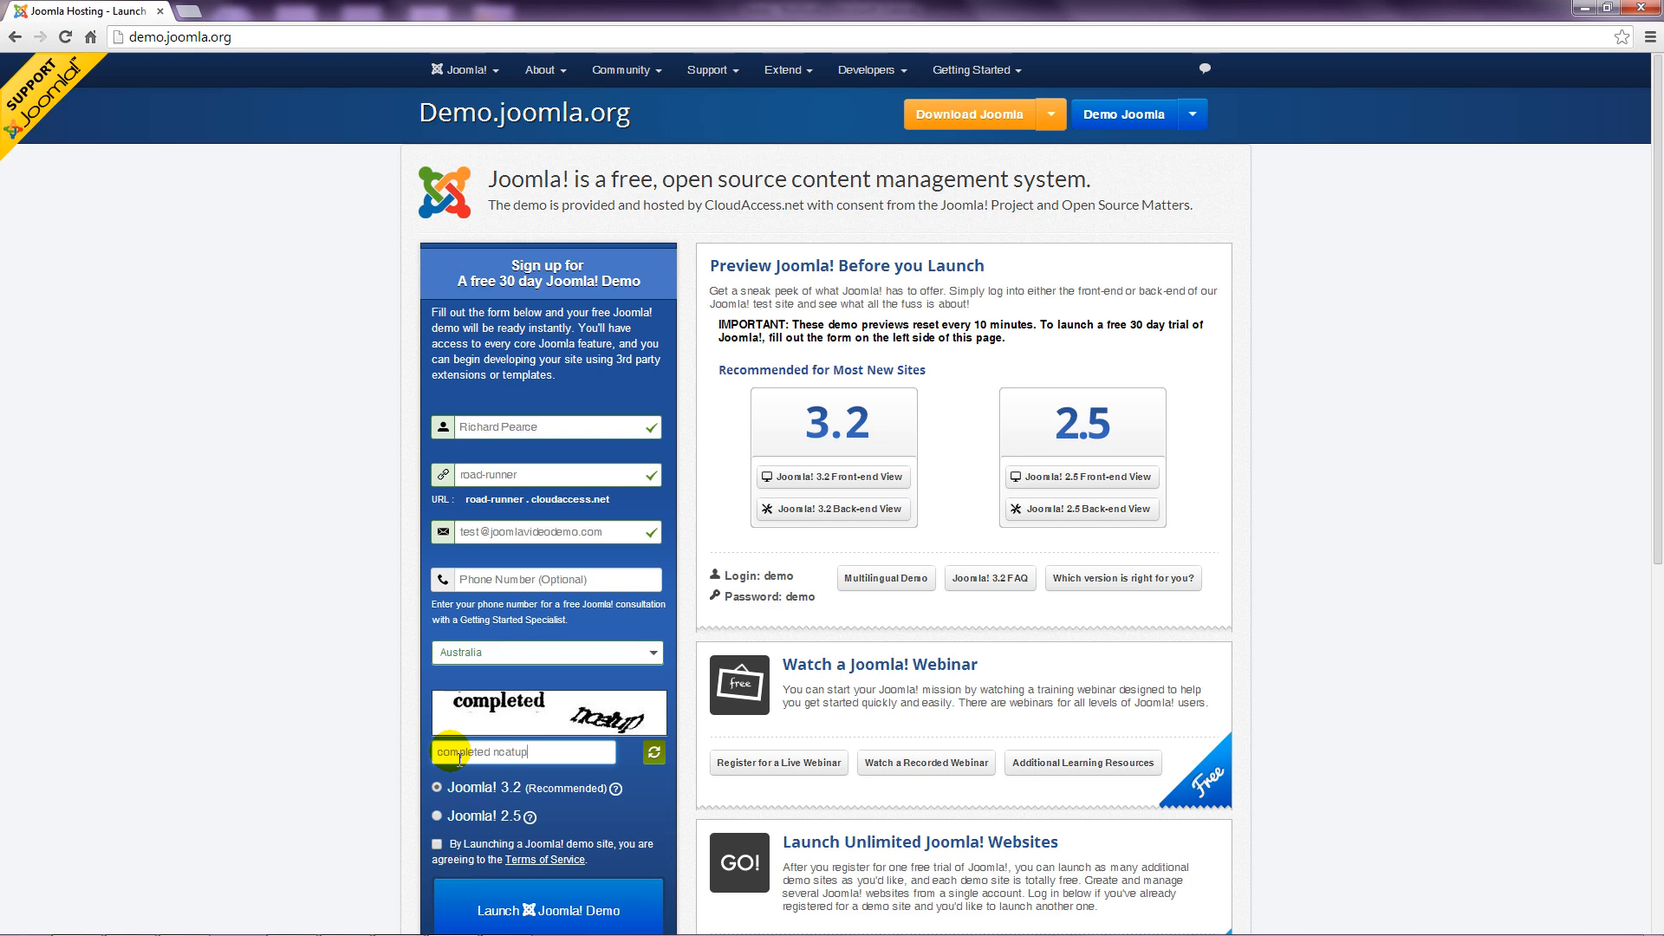
scroll(down, 3)
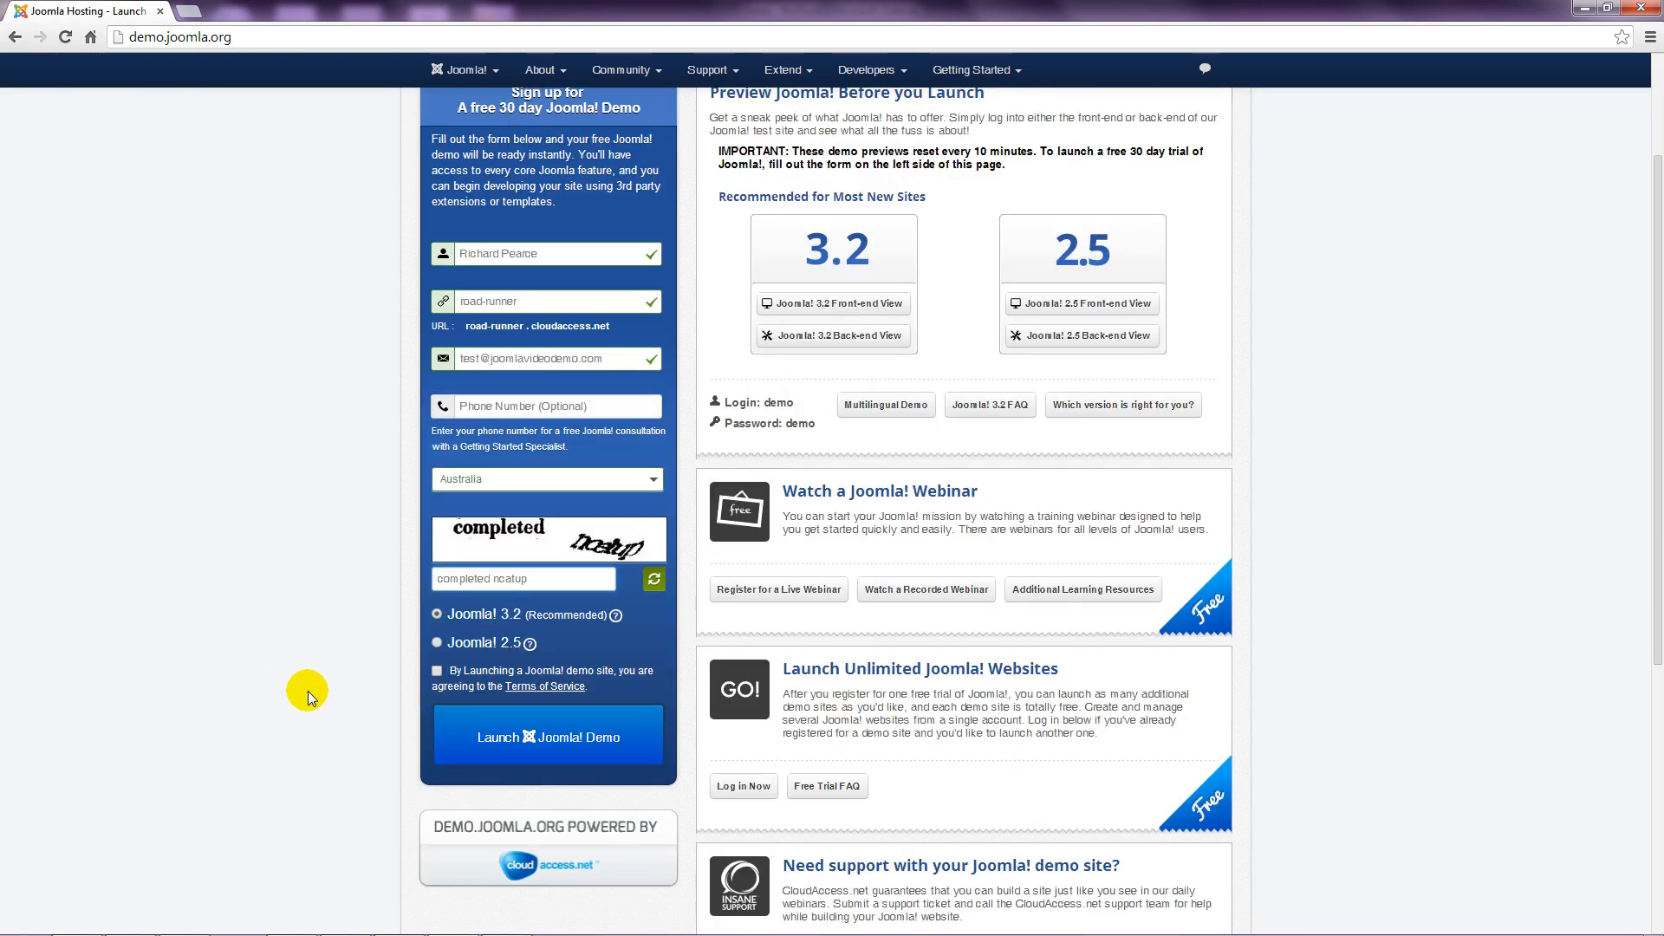
- Submit the form, then after rejection re-enter email 'test@joomla' and reselect Australia
click(436, 671)
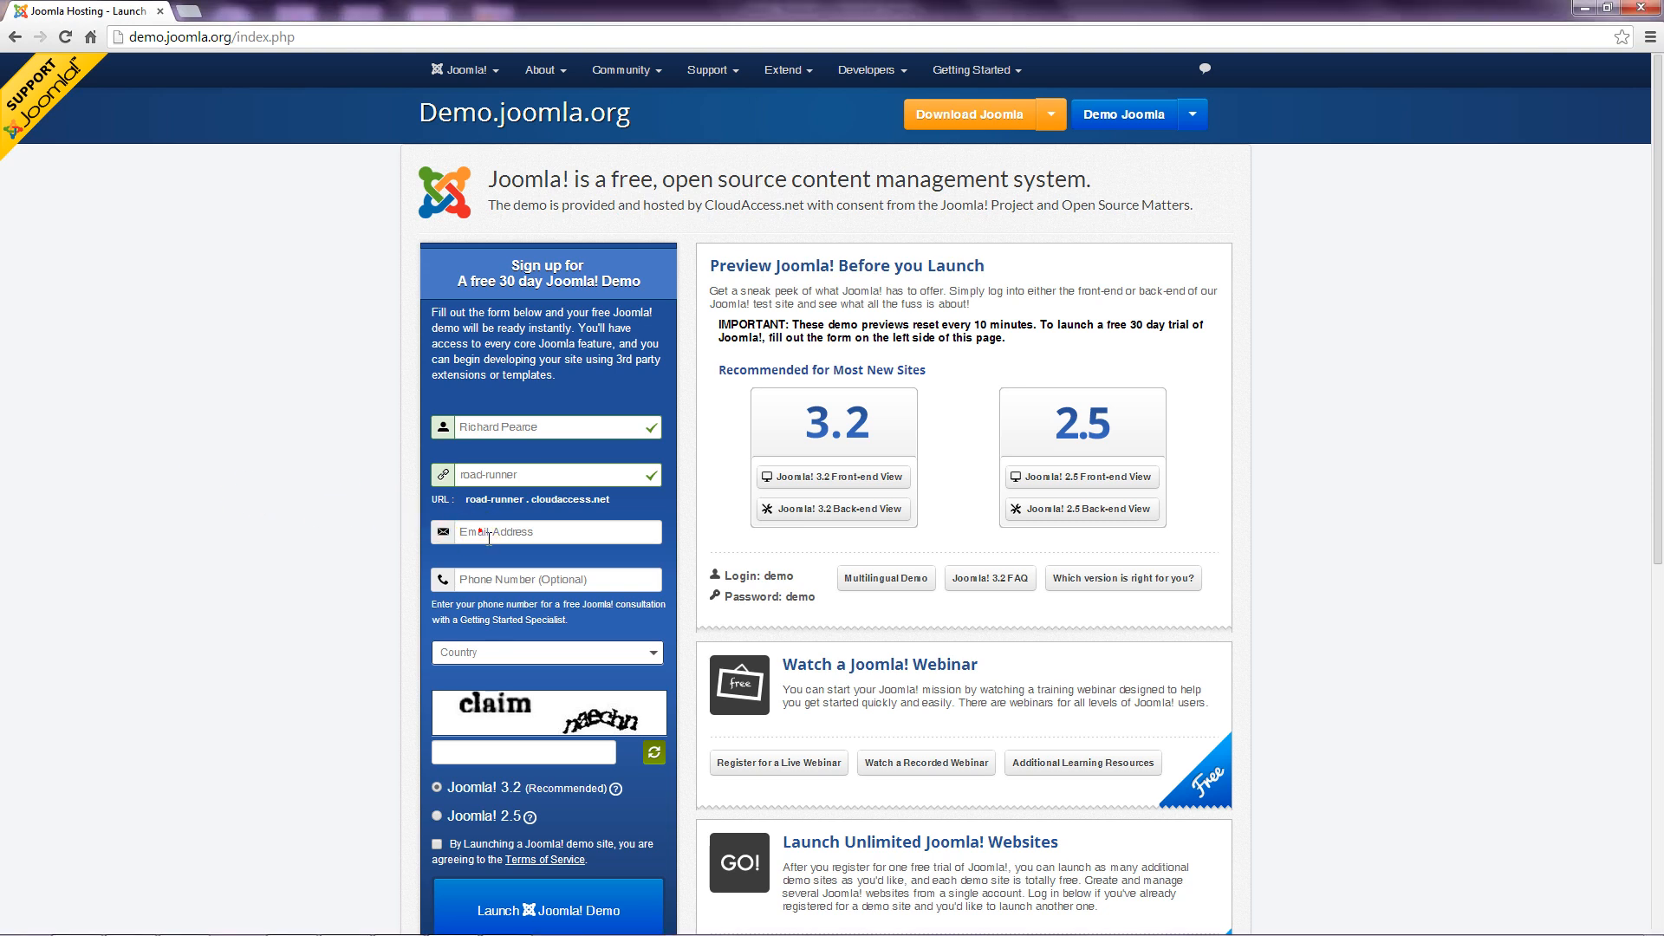
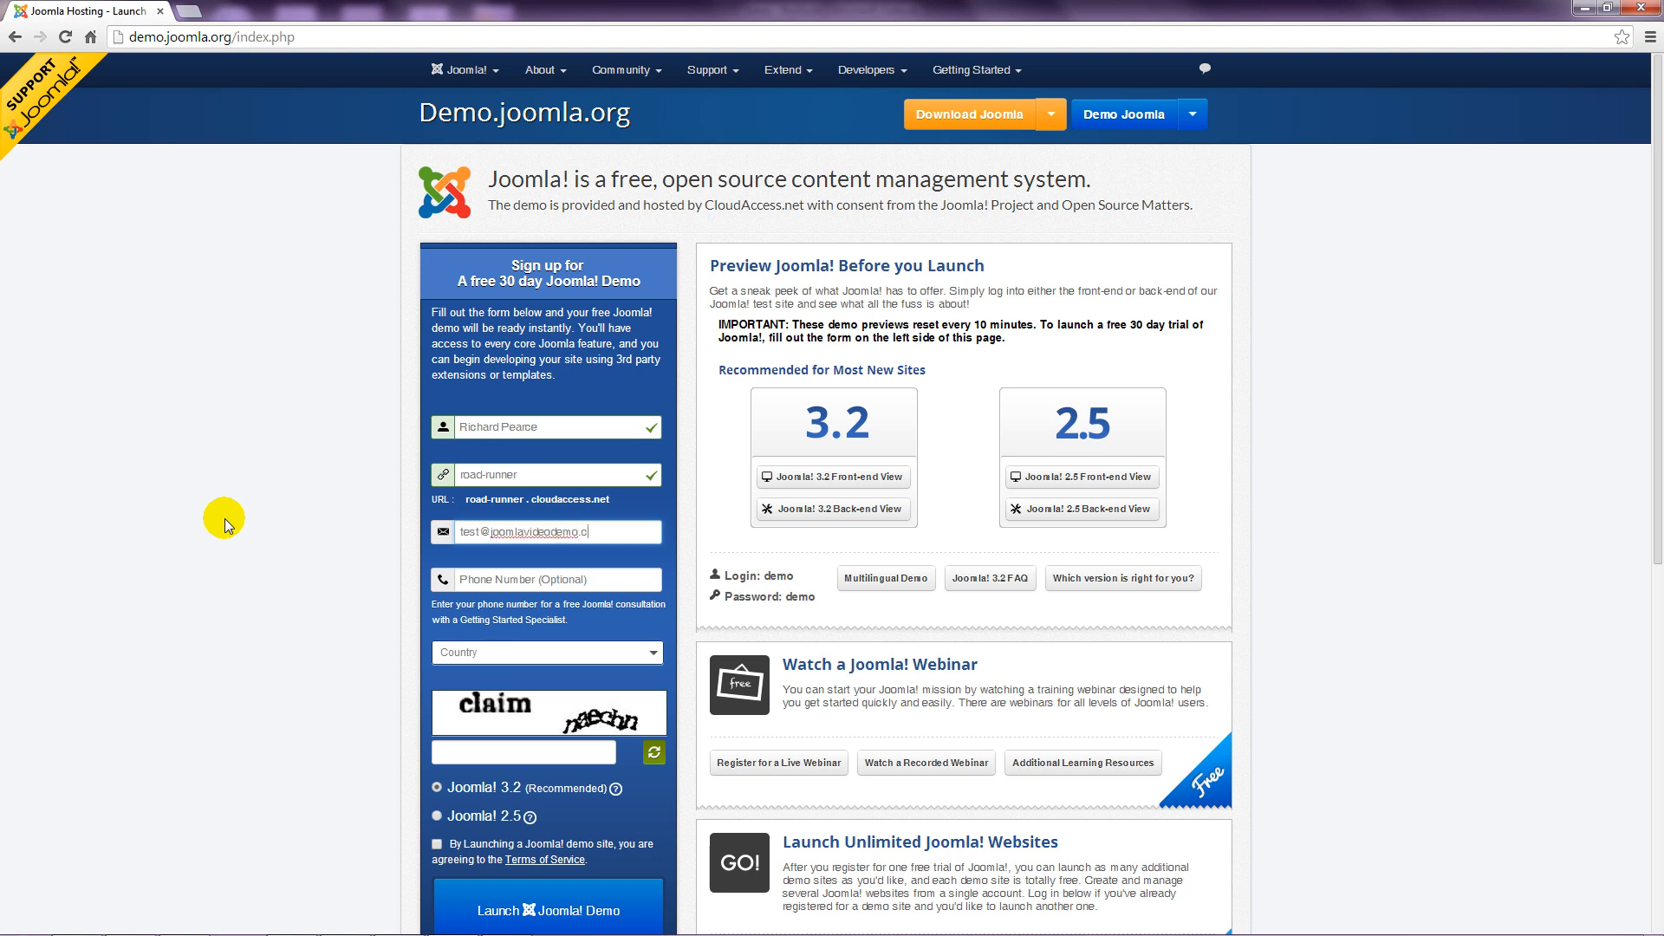
click(547, 652)
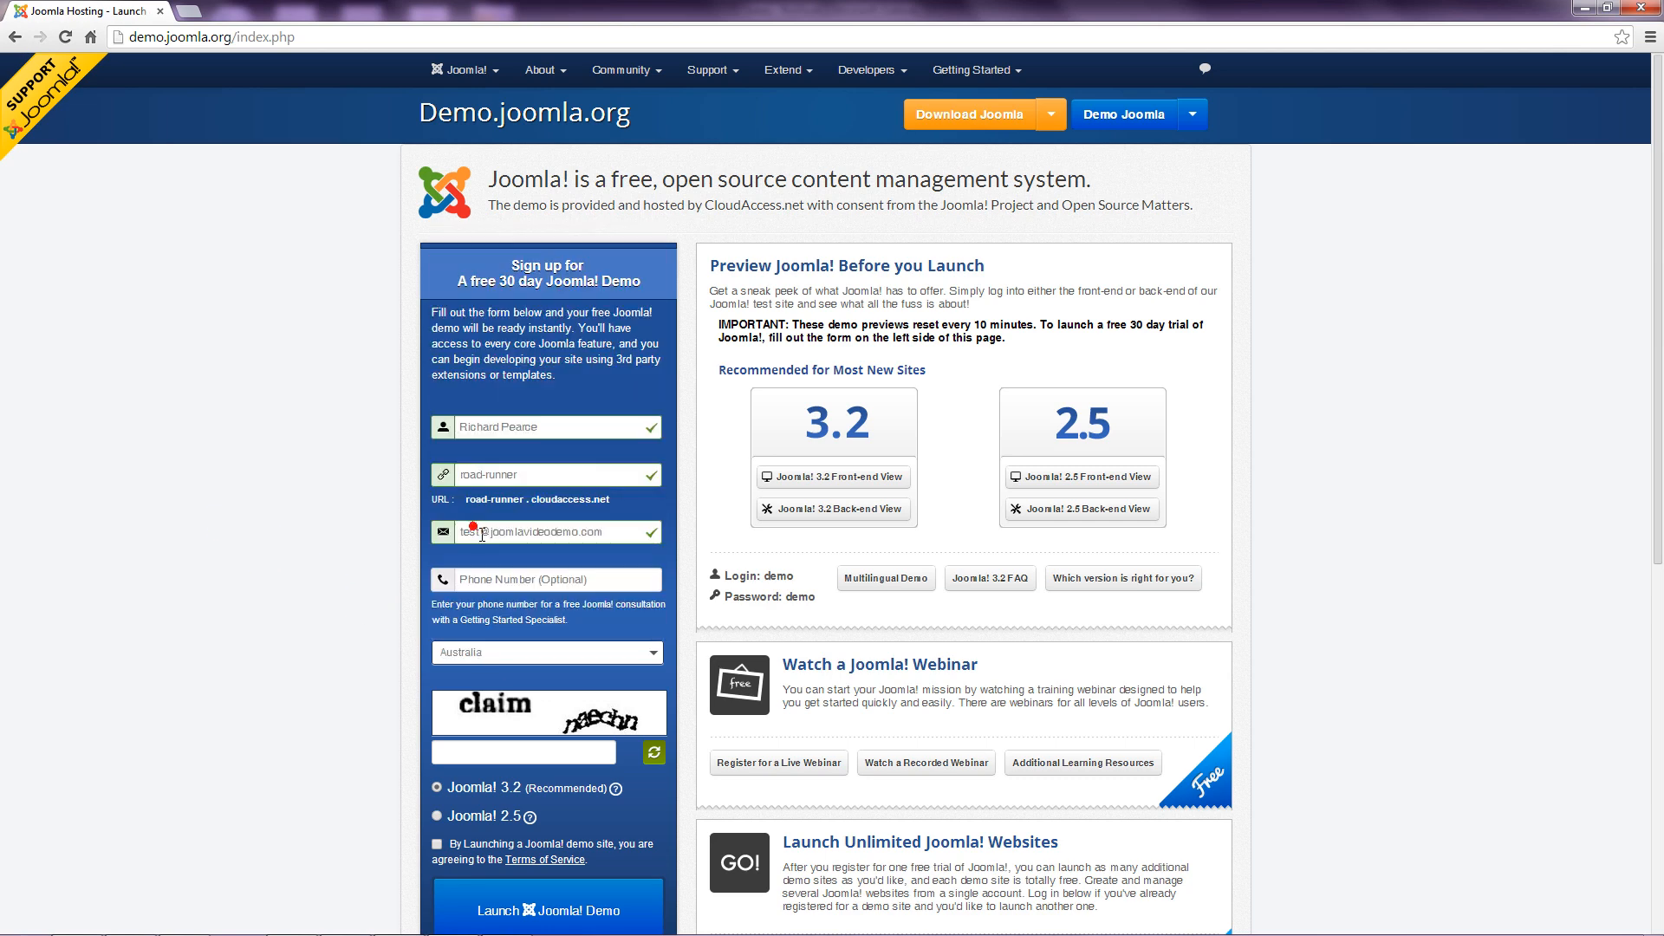
mouse_move(152, 705)
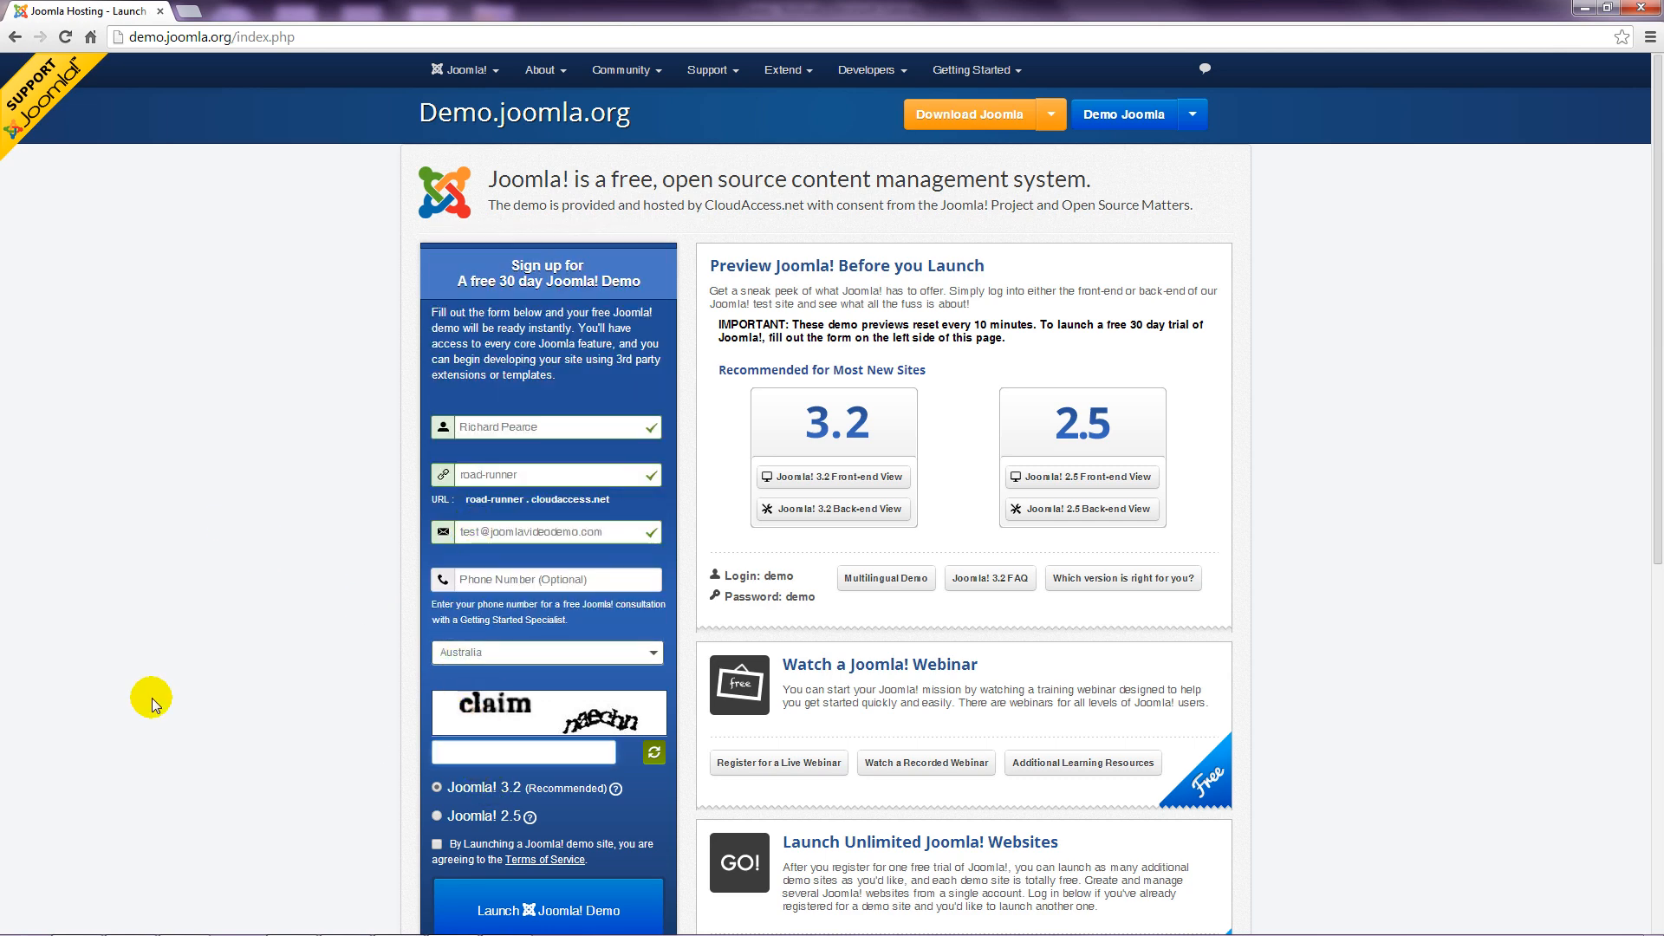
- Type the new captcha answer 'claim naechn' and tick the Terms of Service box
text(claim)
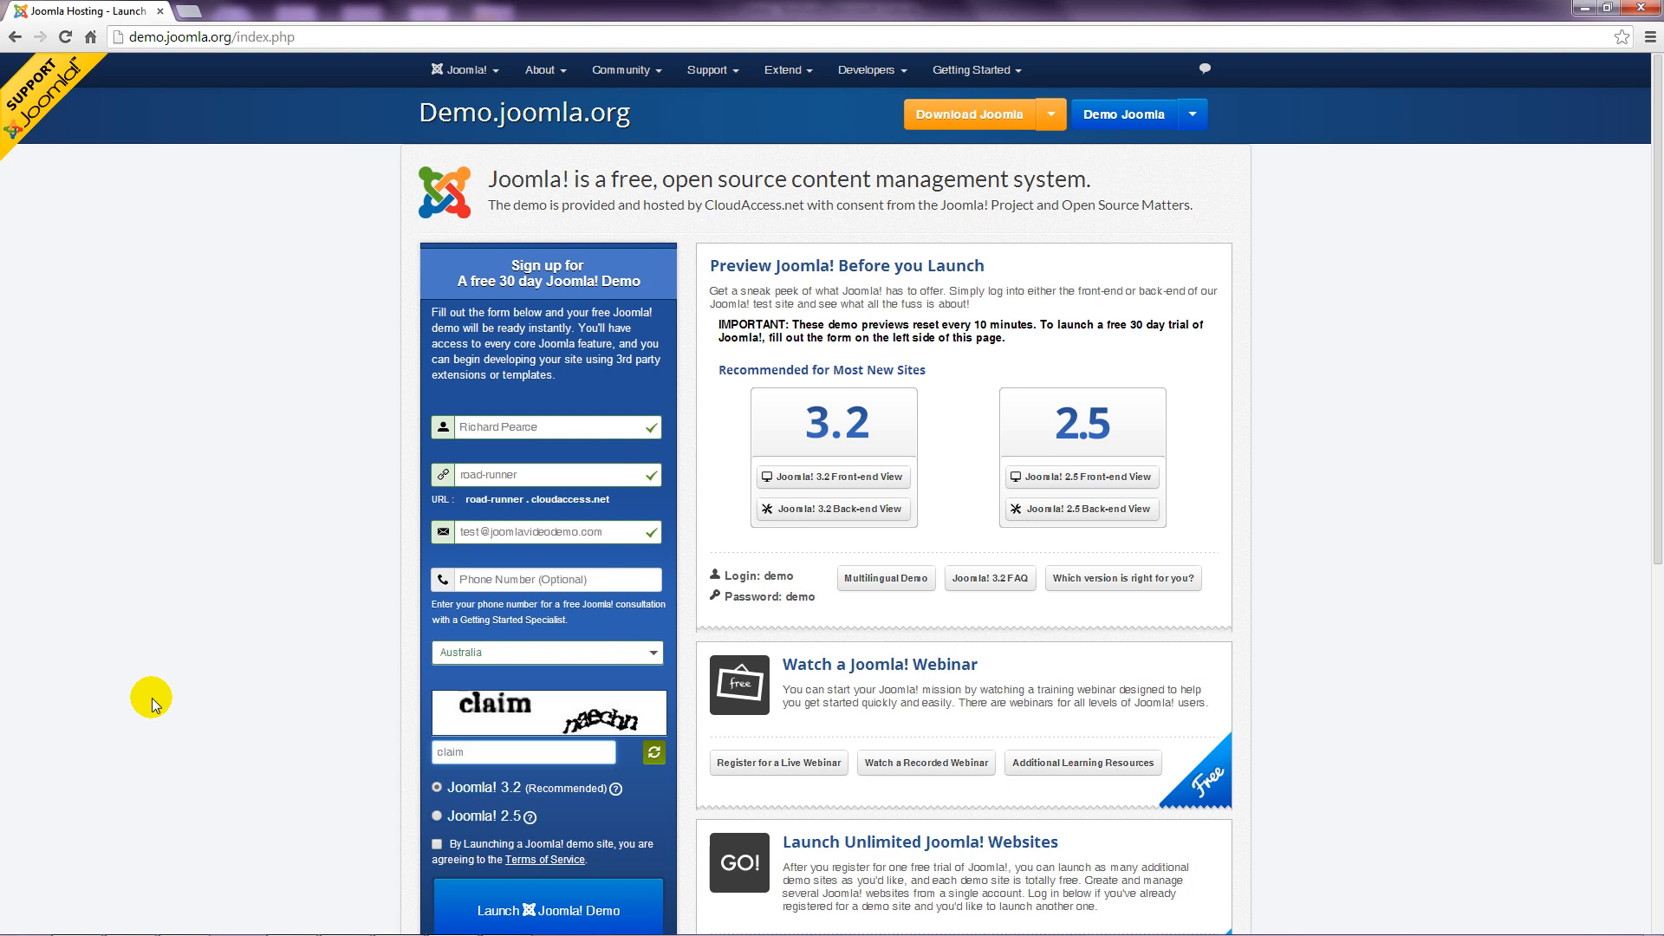
text(naechn)
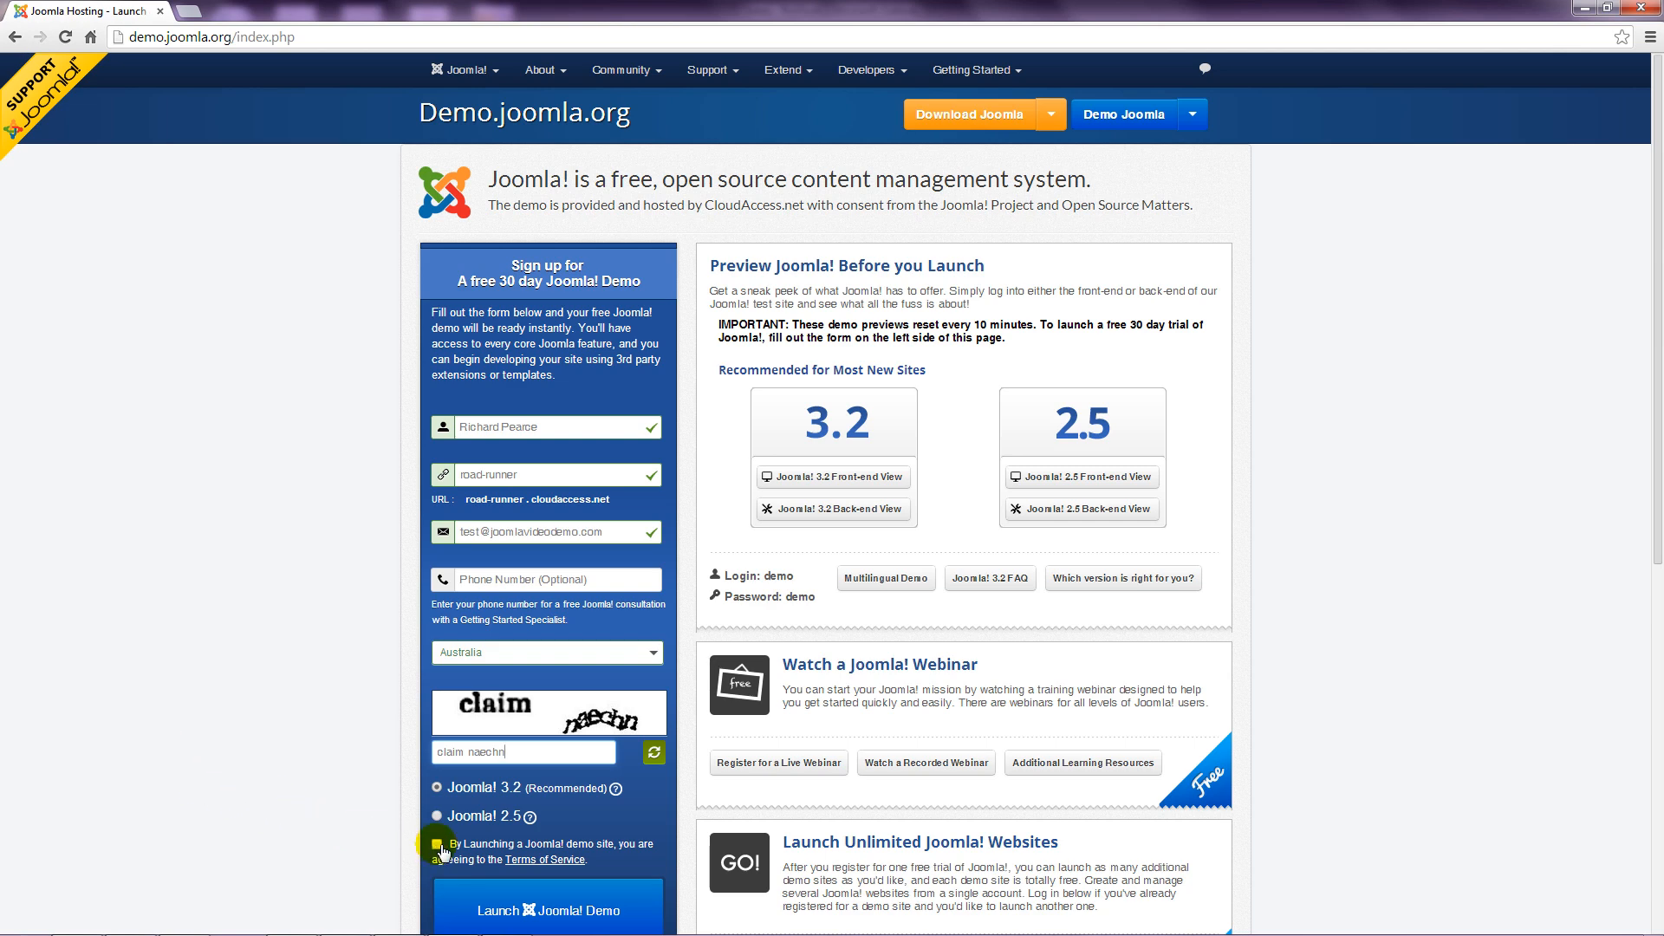
scroll(down, 3)
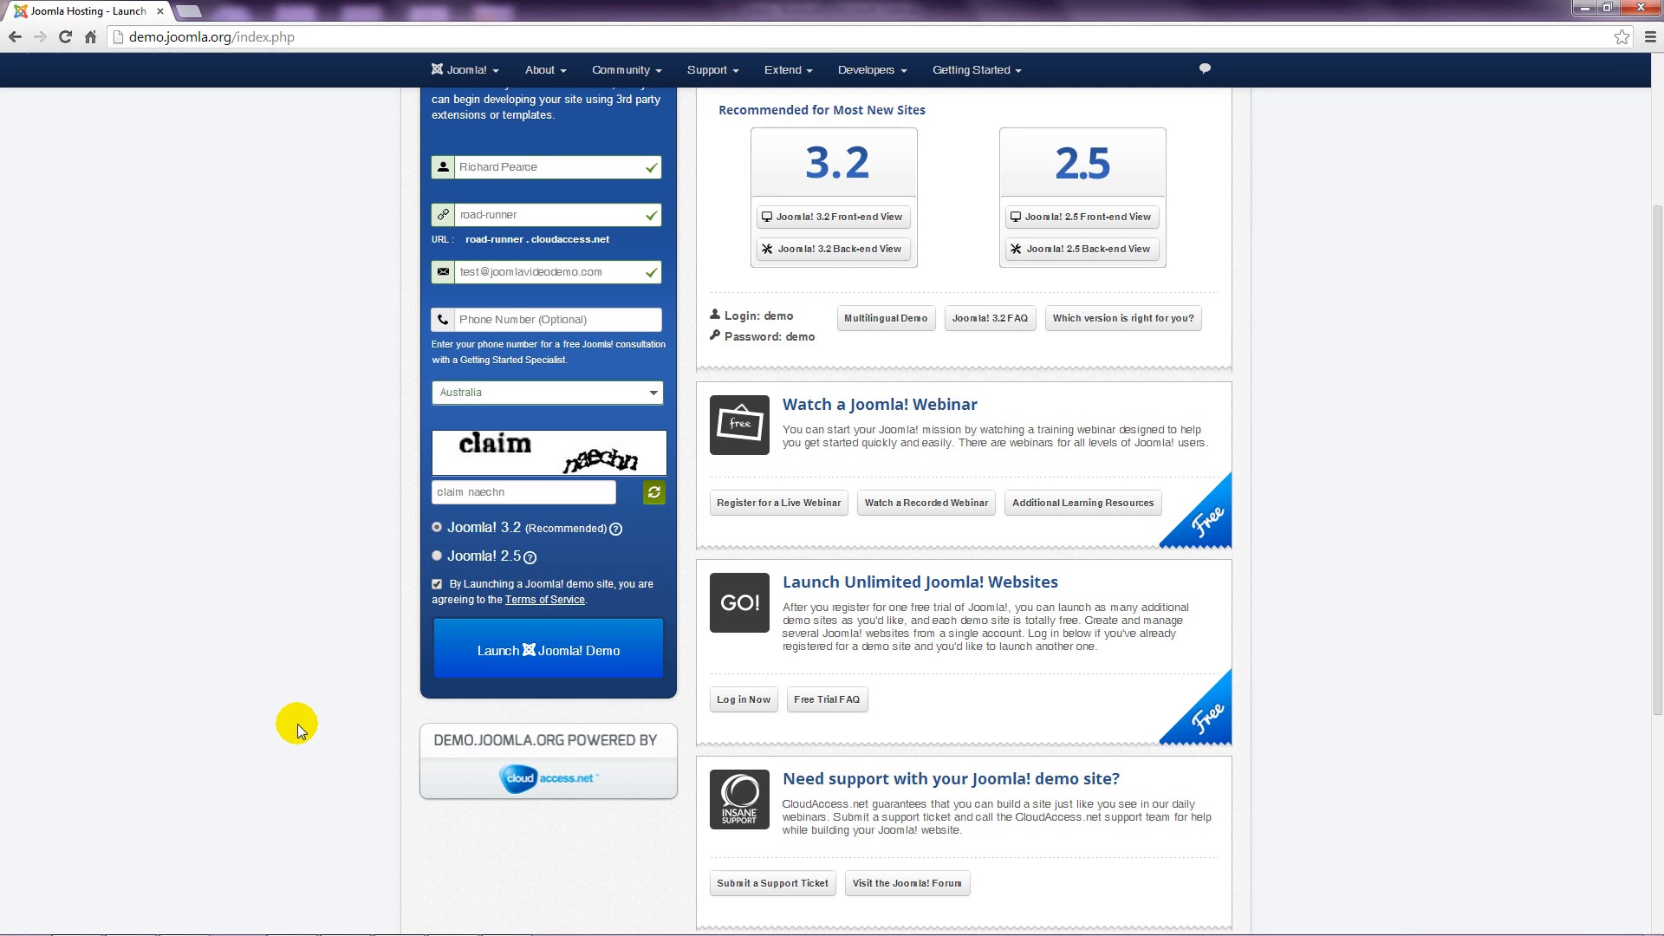
- Submit the refilled form with the Launch Joomla! Demo button
click(548, 648)
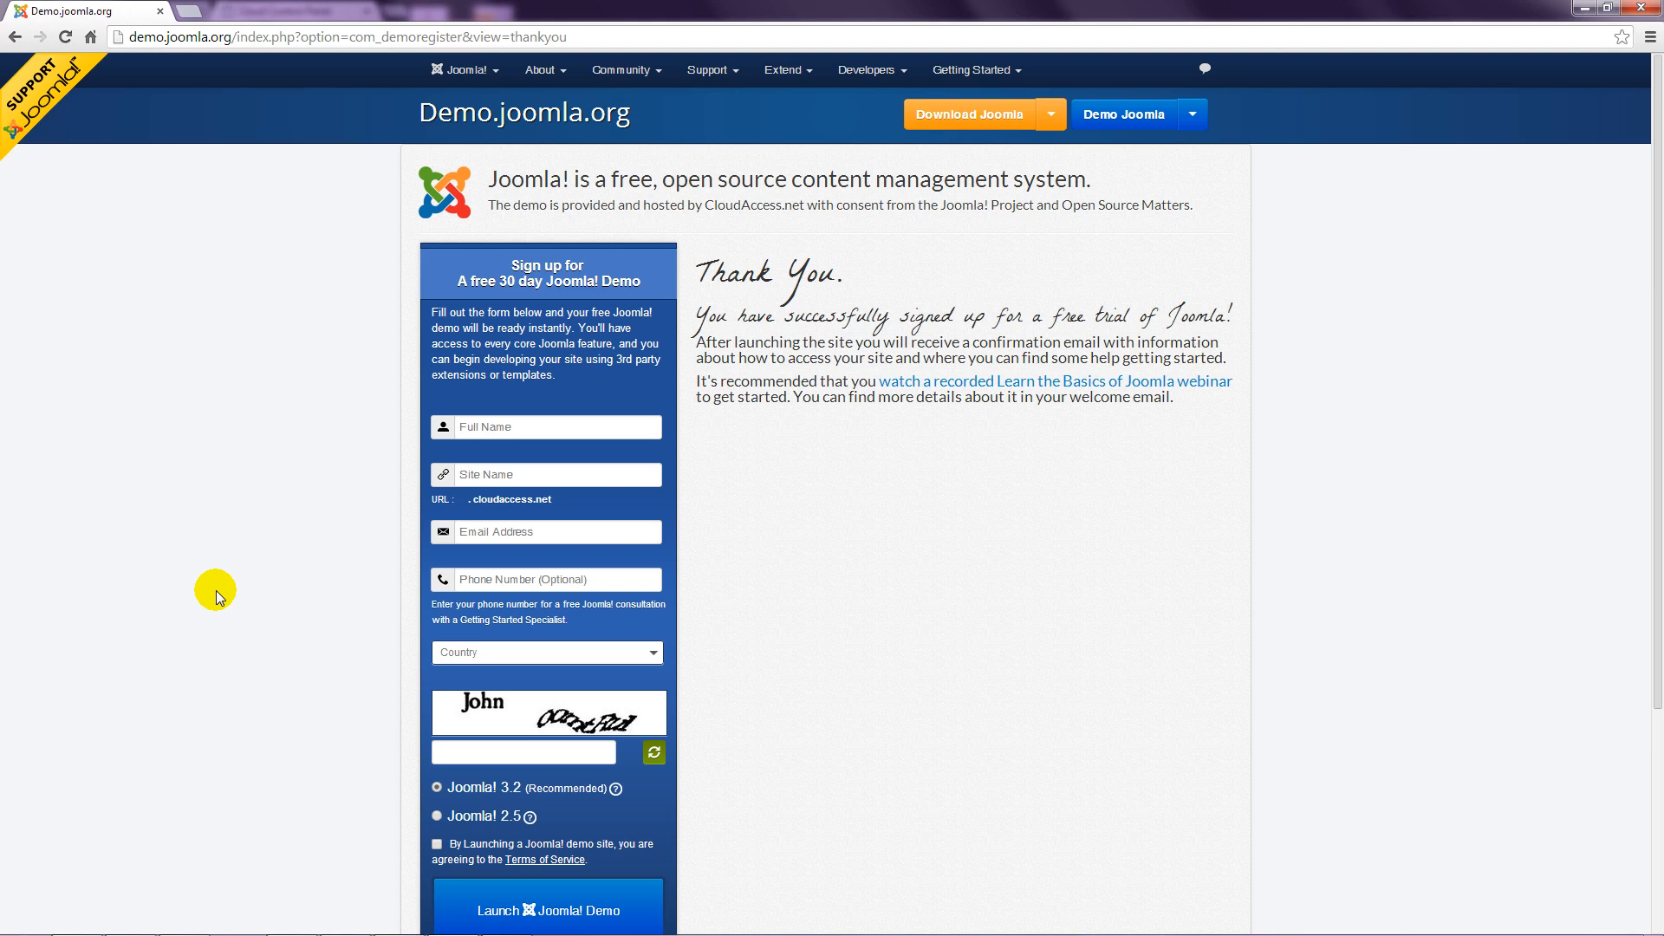
mouse_move(167, 71)
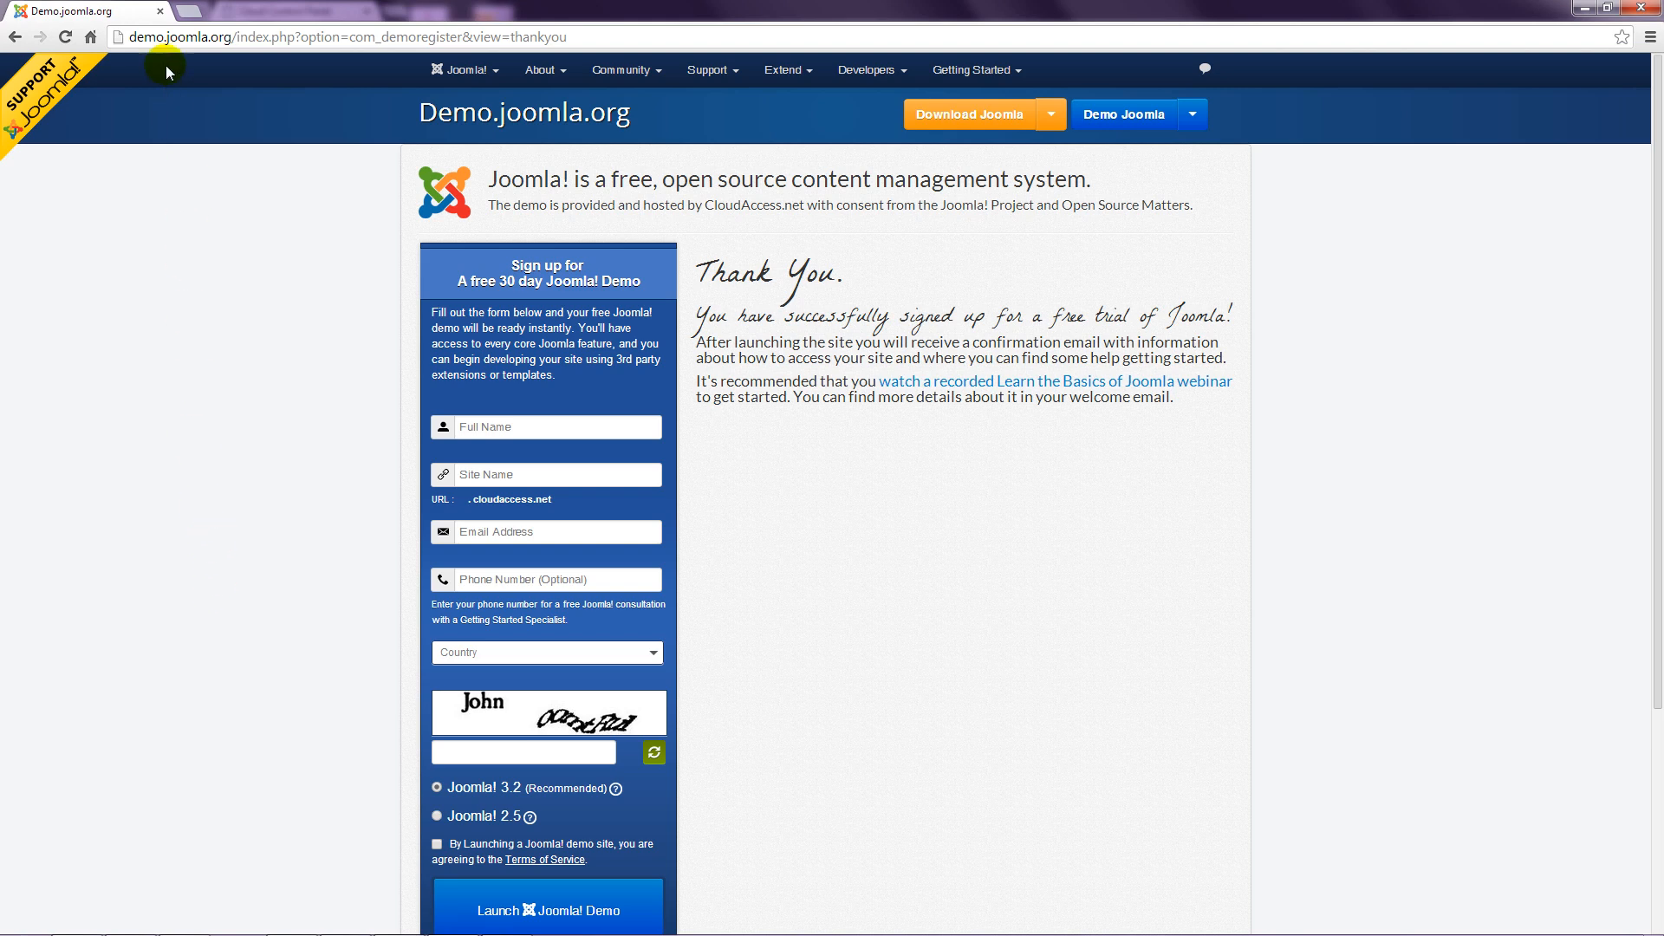